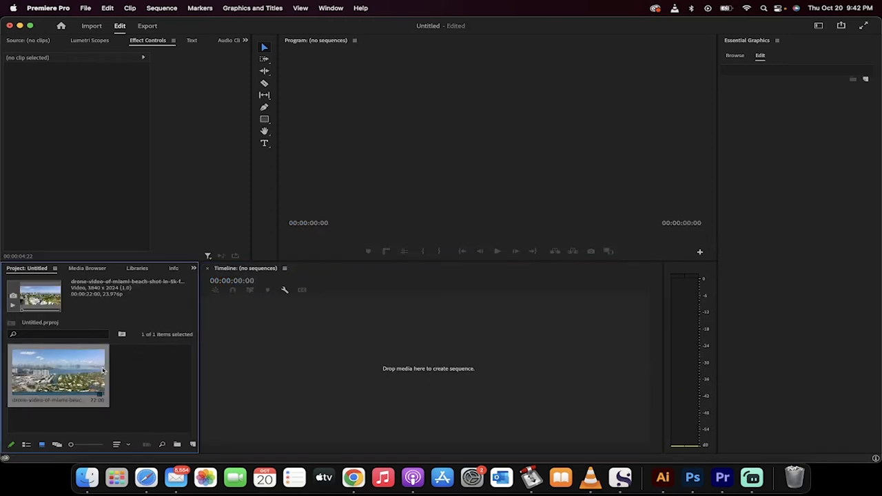
Create a new sequence from the Miami Beach drone clip by dropping it on the Timeline.
{"action": "left_click_drag", "start_coordinate": [58, 372], "coordinate": [400, 360]}
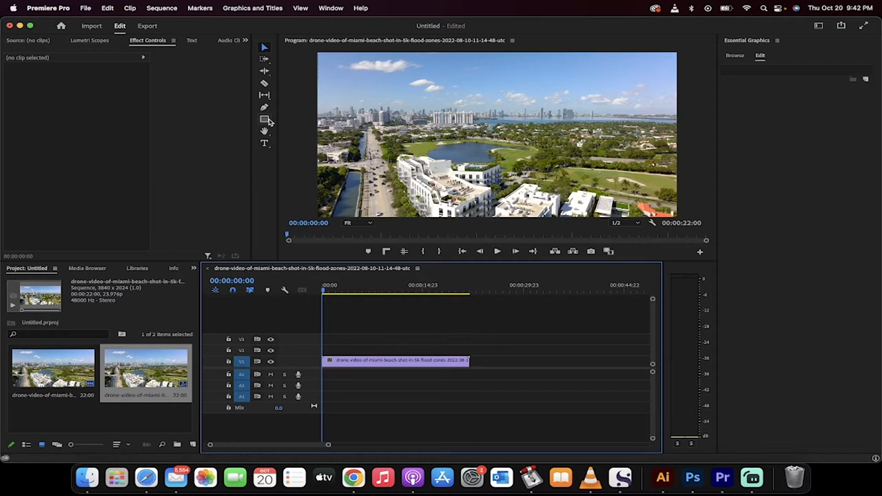
{"action": "mouse_move", "coordinate": [265, 120]}
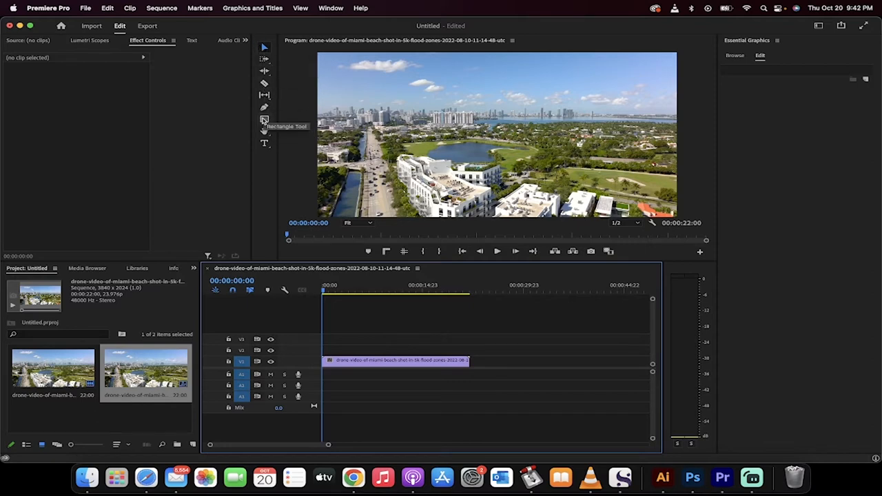
Draw a red rectangle across the lower middle of the footage with the Rectangle Tool.
{"action": "left_click", "coordinate": [265, 118]}
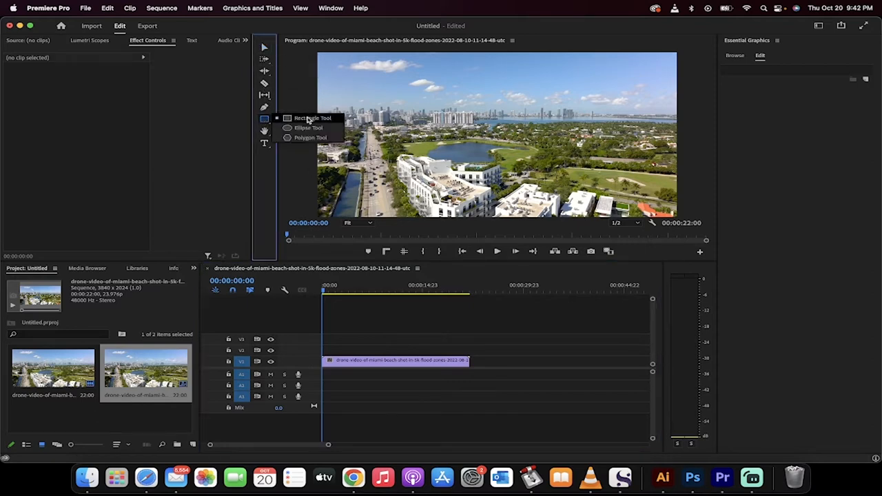
{"action": "left_click", "coordinate": [312, 119]}
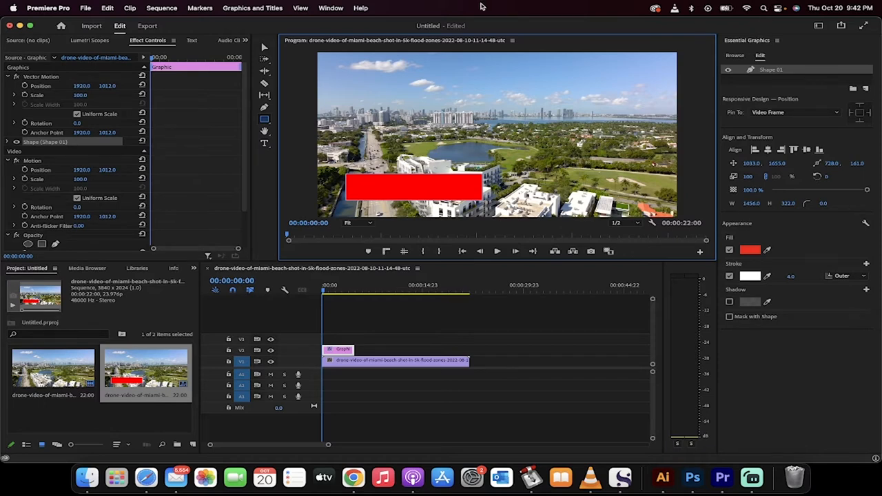
{"action": "left_click", "coordinate": [331, 9]}
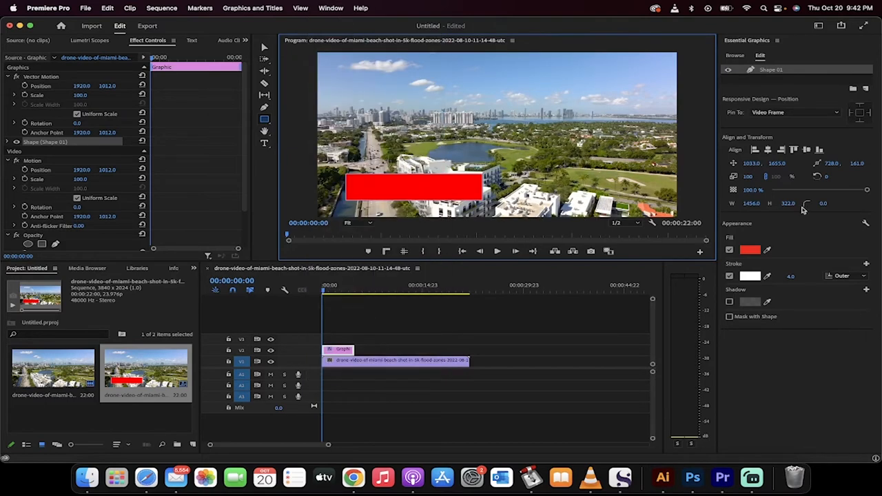
Keep the rectangle's fill red and add a white stroke of width 37.
{"action": "left_click", "coordinate": [750, 249]}
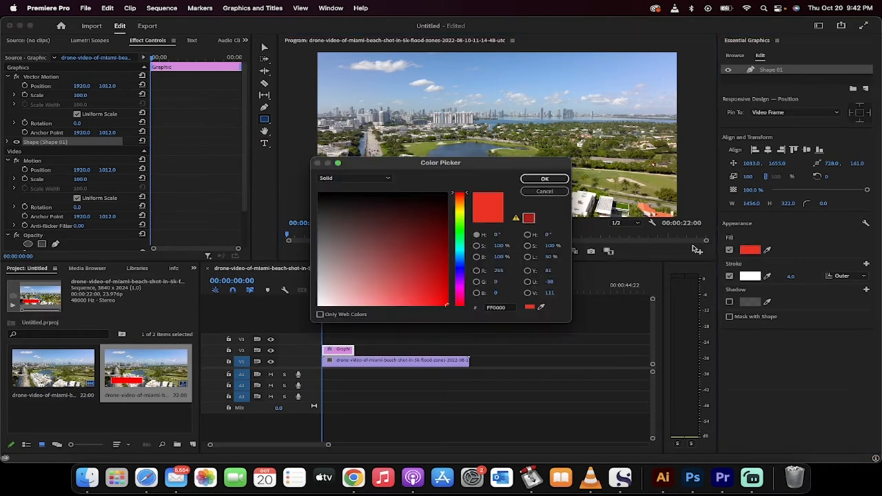
{"action": "left_click", "coordinate": [545, 179]}
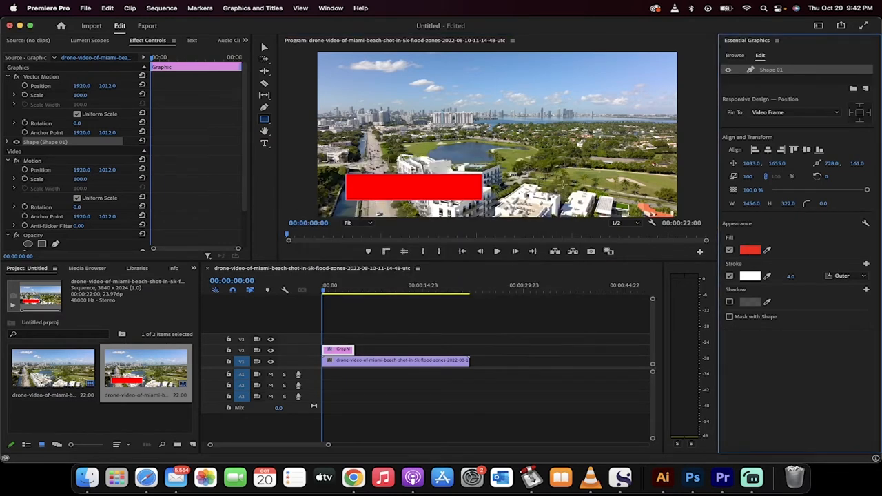
{"action": "left_click", "coordinate": [729, 276]}
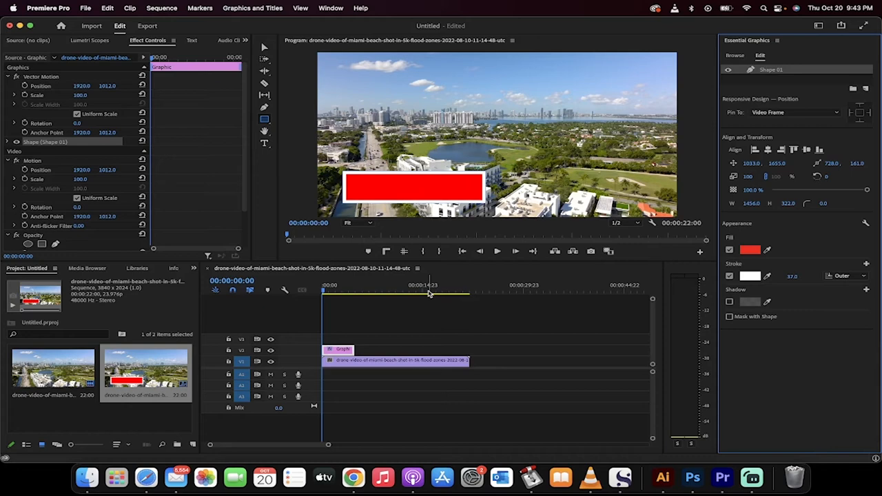
{"action": "mouse_move", "coordinate": [365, 319]}
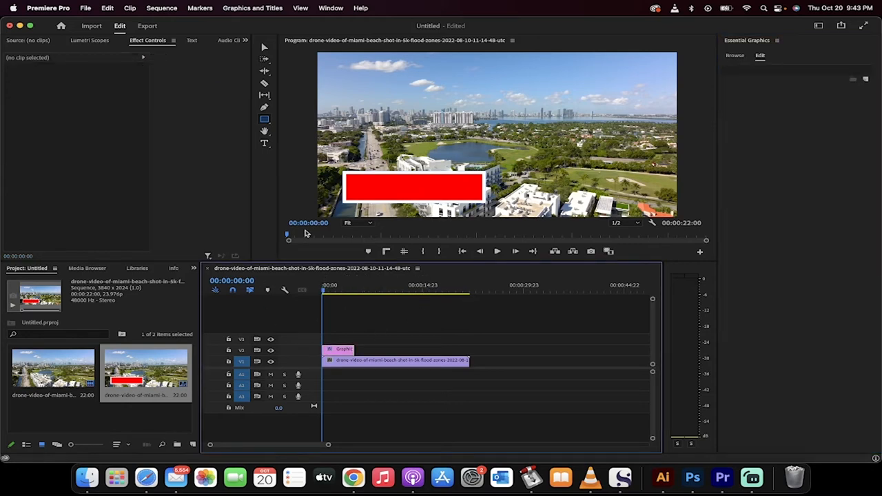
{"action": "mouse_move", "coordinate": [264, 143]}
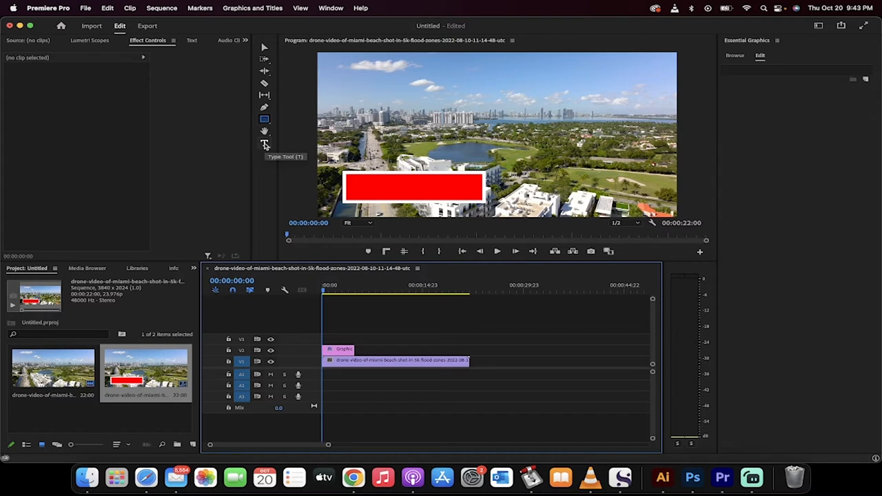
Add white 'MIAMI BEACH' text inside the red rectangle with the Type Tool.
{"action": "left_click", "coordinate": [264, 144]}
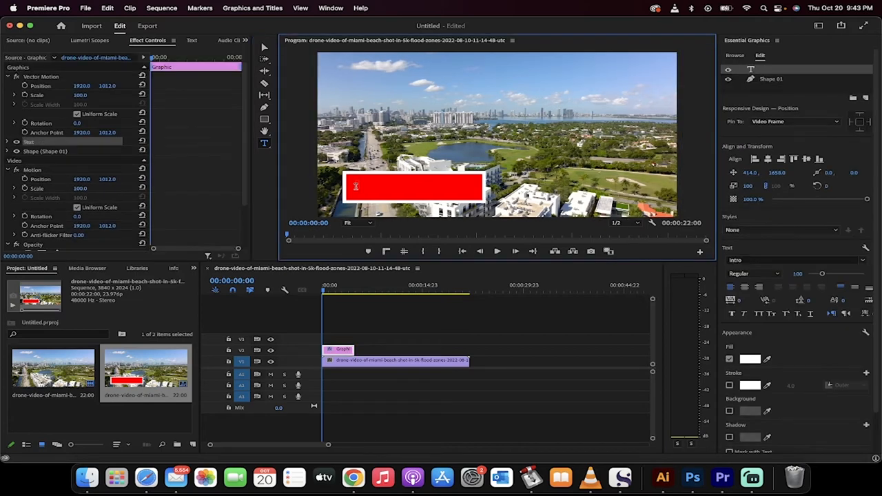
{"action": "type", "text": "MIAMI"}
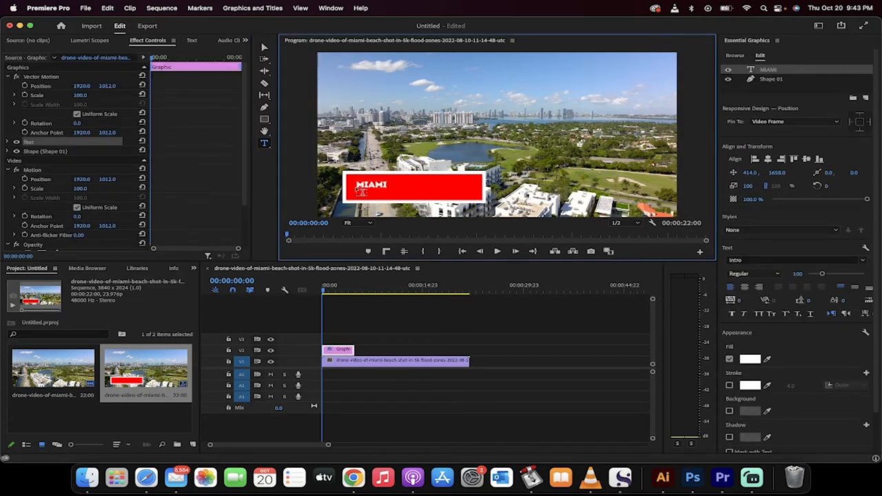
{"action": "type", "text": "BEACH"}
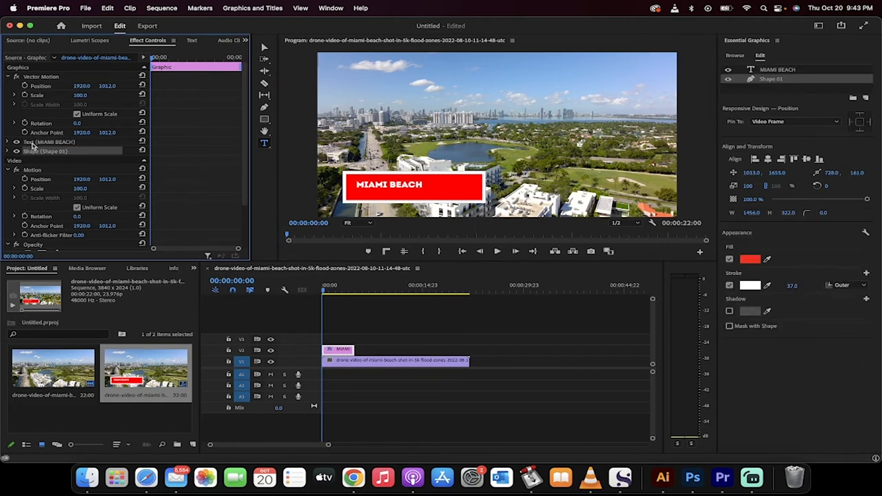
Raise the MIAMI BEACH font size to about 181 via the text layer's Source Text.
{"action": "left_click", "coordinate": [48, 140]}
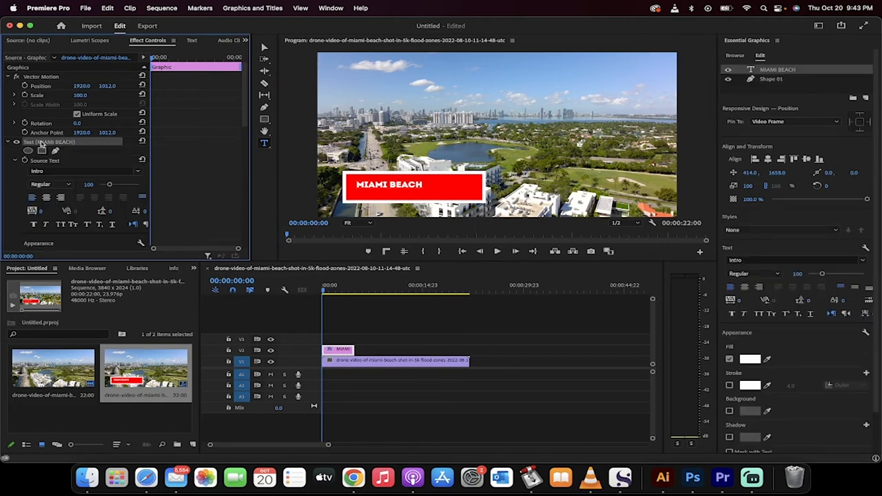
{"action": "left_click", "coordinate": [77, 170]}
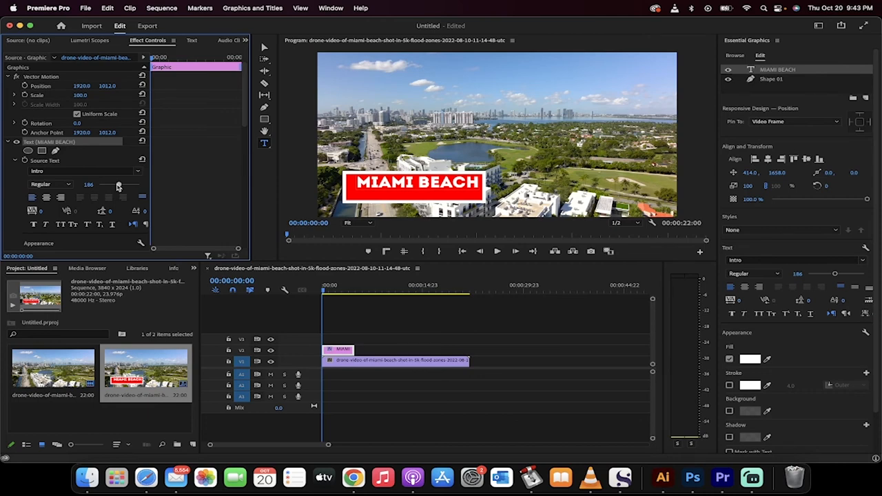
{"action": "left_click_drag", "start_coordinate": [122, 184], "coordinate": [117, 185]}
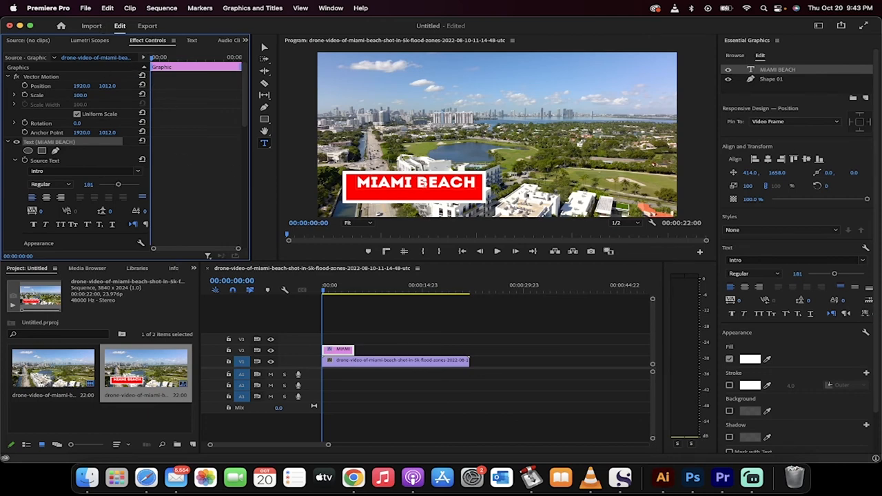
{"action": "mouse_move", "coordinate": [264, 47]}
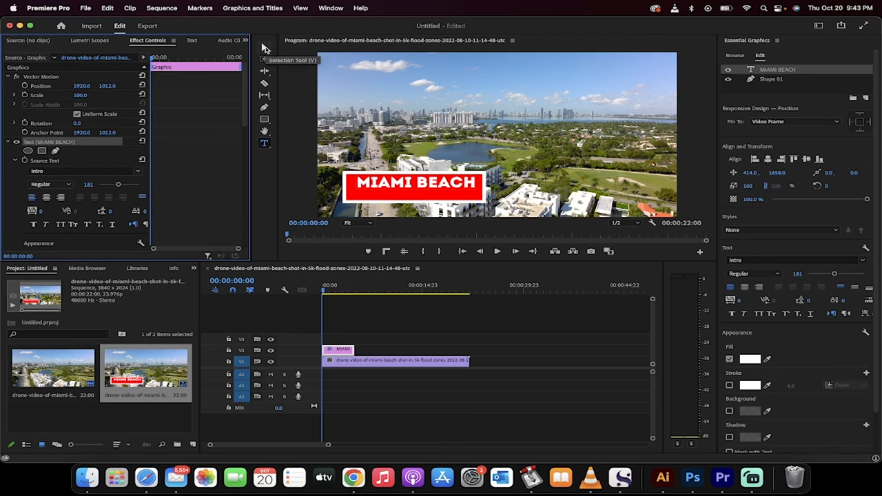